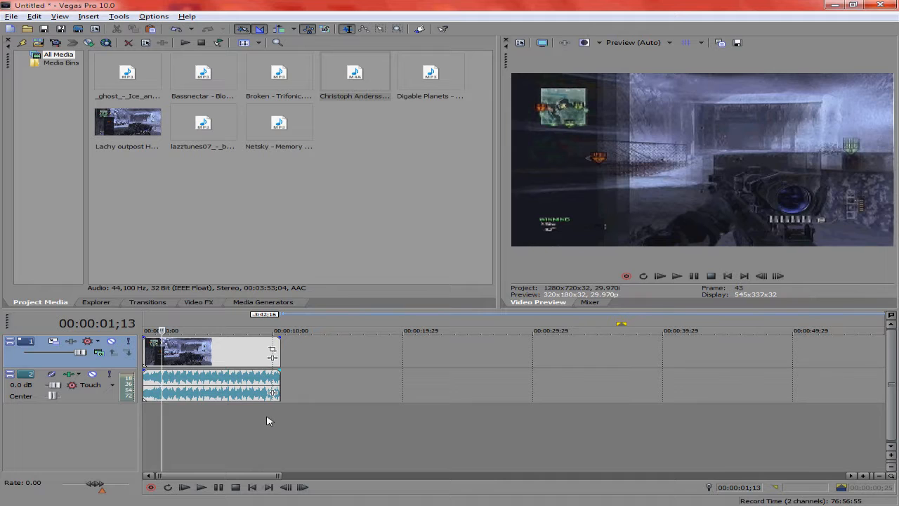
mouse_move(601, 207)
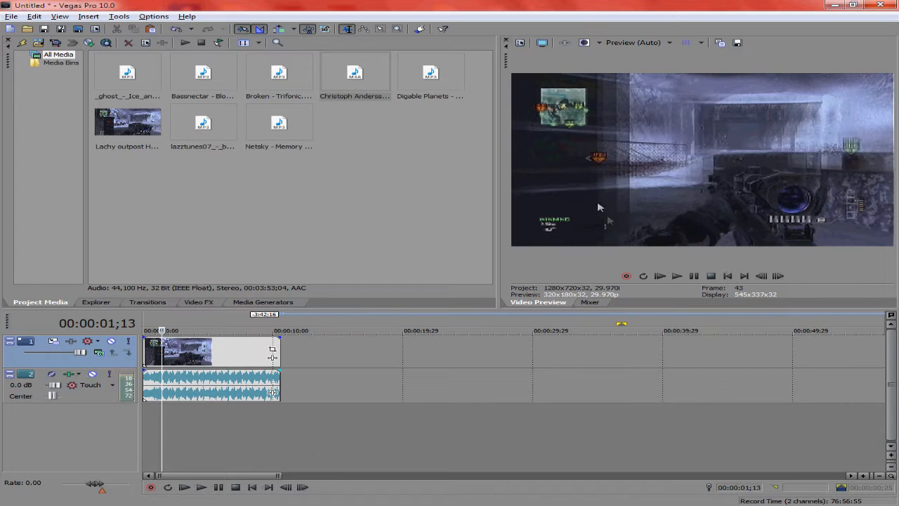
mouse_move(439, 370)
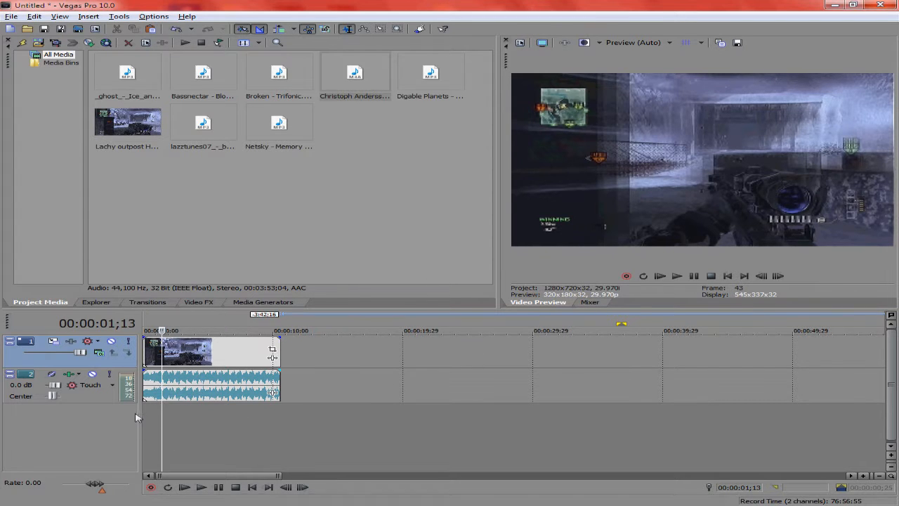
Play the project and drop about ten numbered markers on the music beats
left_click(710, 275)
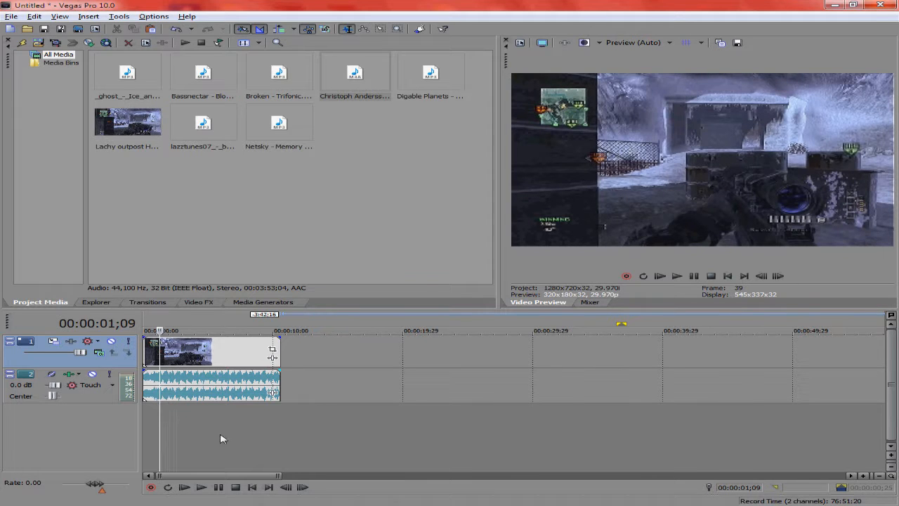
left_click(200, 486)
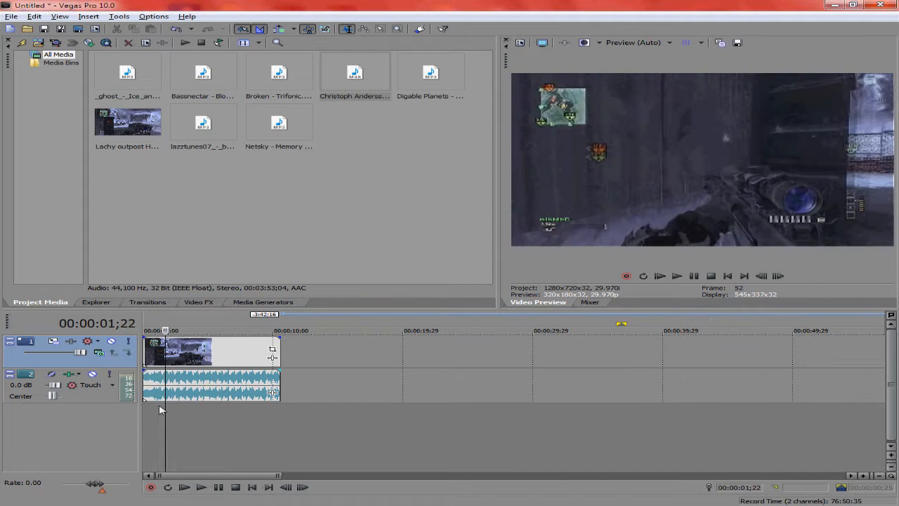
left_click(694, 276)
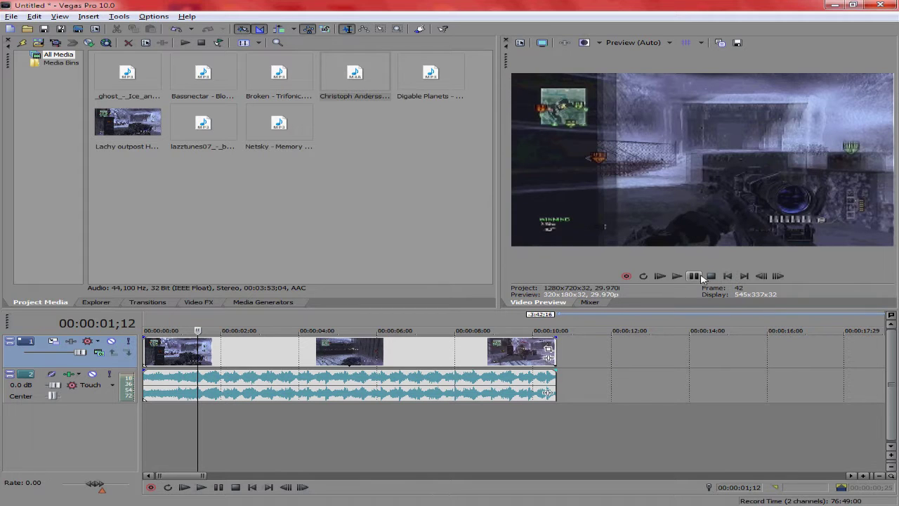
mouse_move(694, 275)
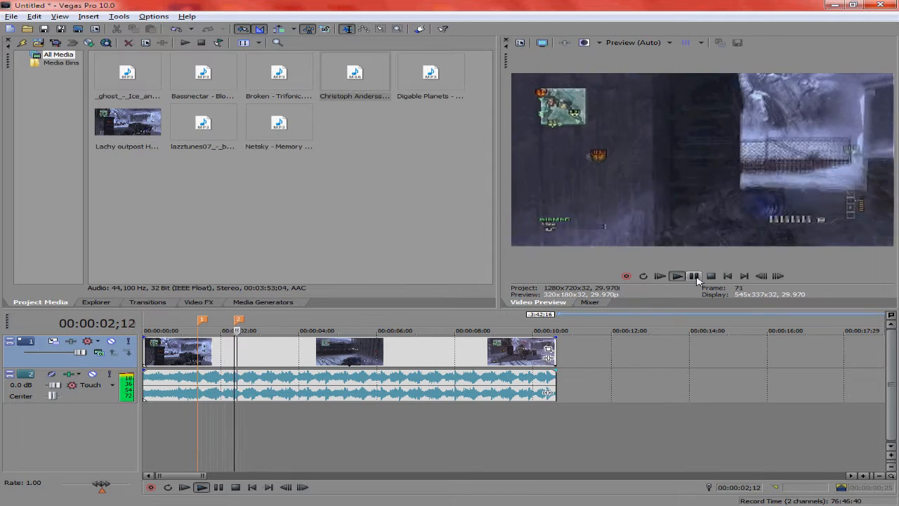
left_click(676, 275)
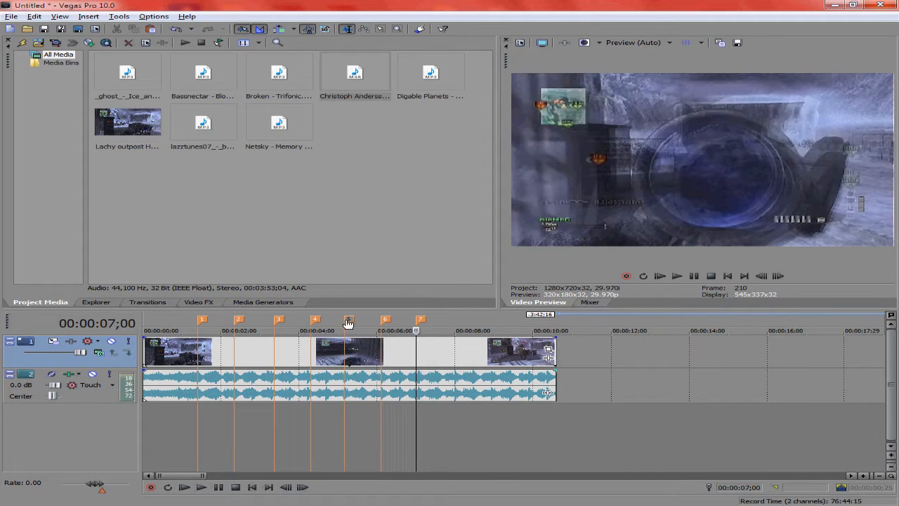
left_click(349, 330)
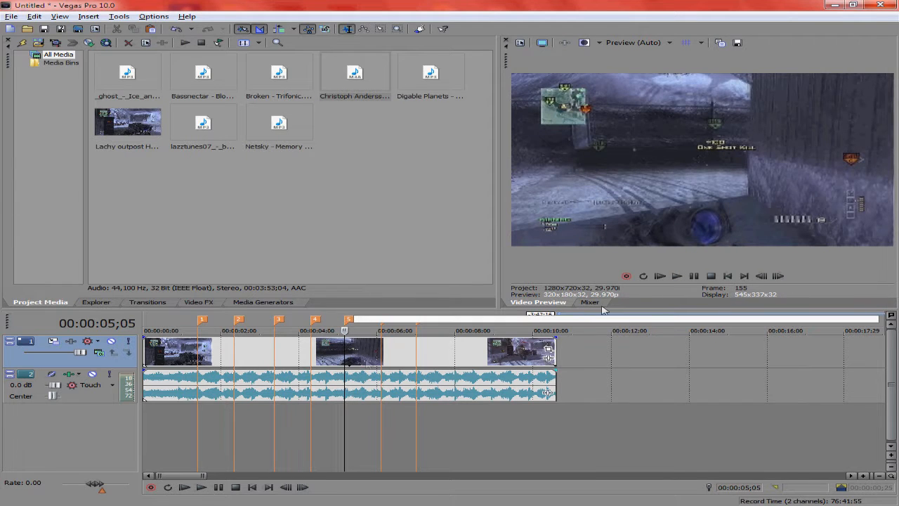
left_click(200, 486)
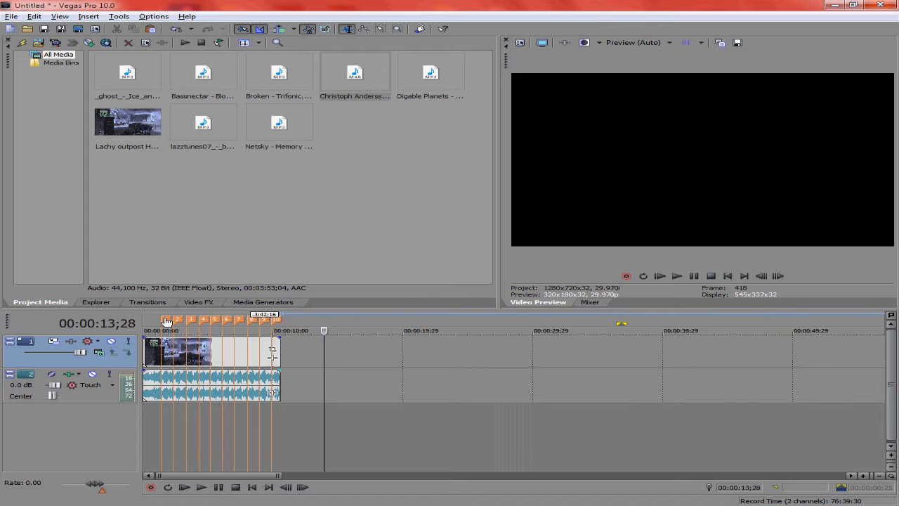
Split the gameplay clip and music at each numbered beat marker, starting from the first
left_click(276, 322)
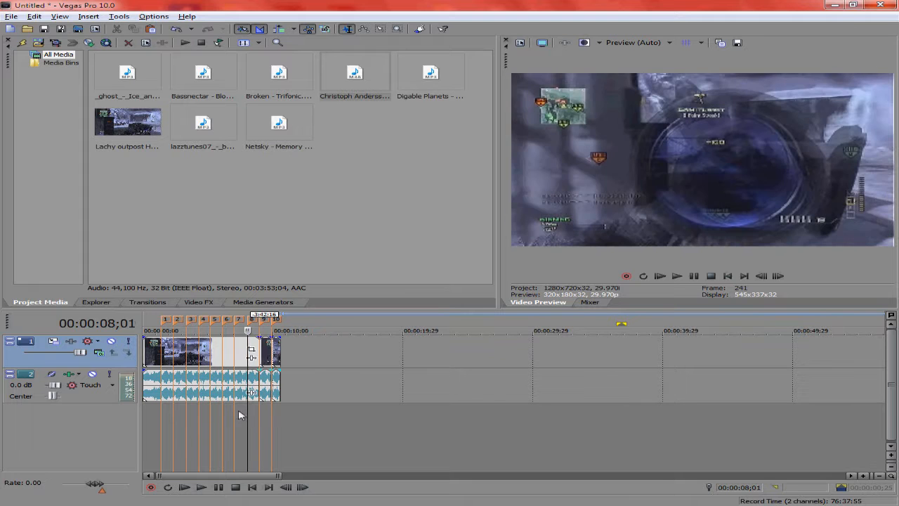
left_click(222, 330)
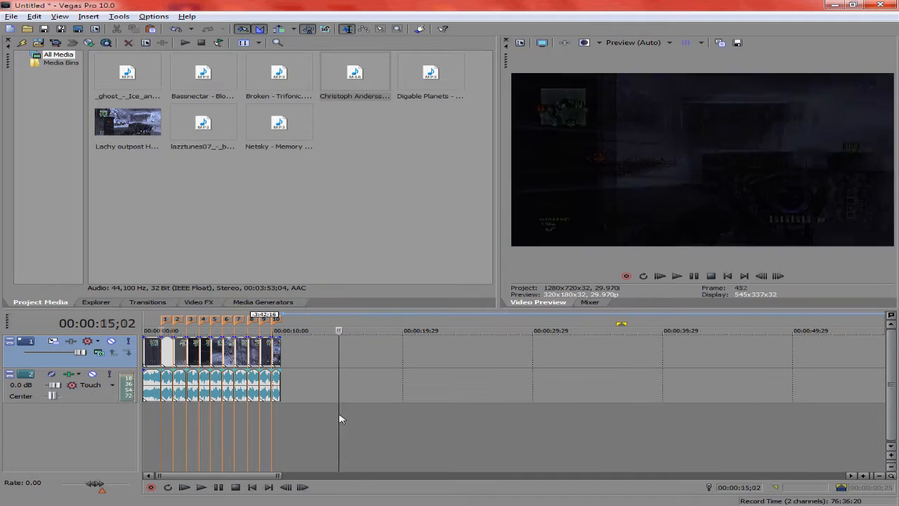
right_click(169, 351)
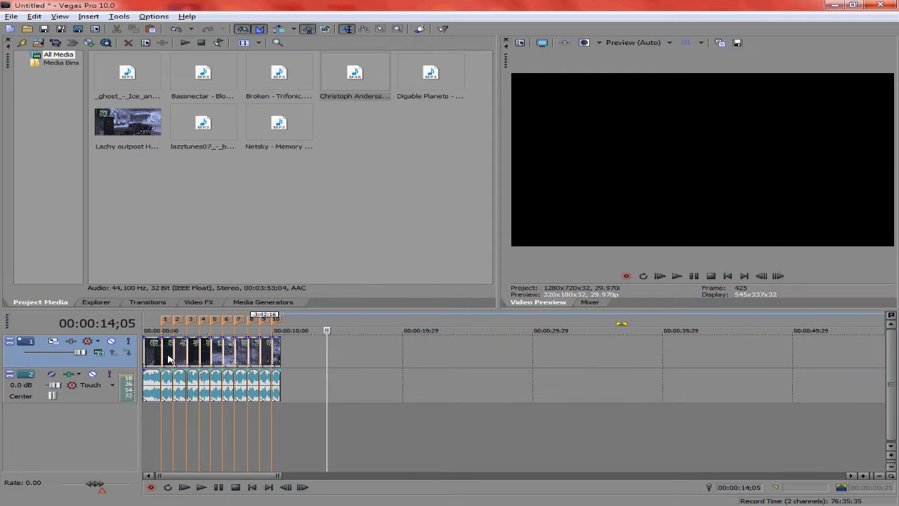
Zoom the first piece with a shrunken Pan/Crop frame, resetting the end keyframe to (Default)
right_click(168, 358)
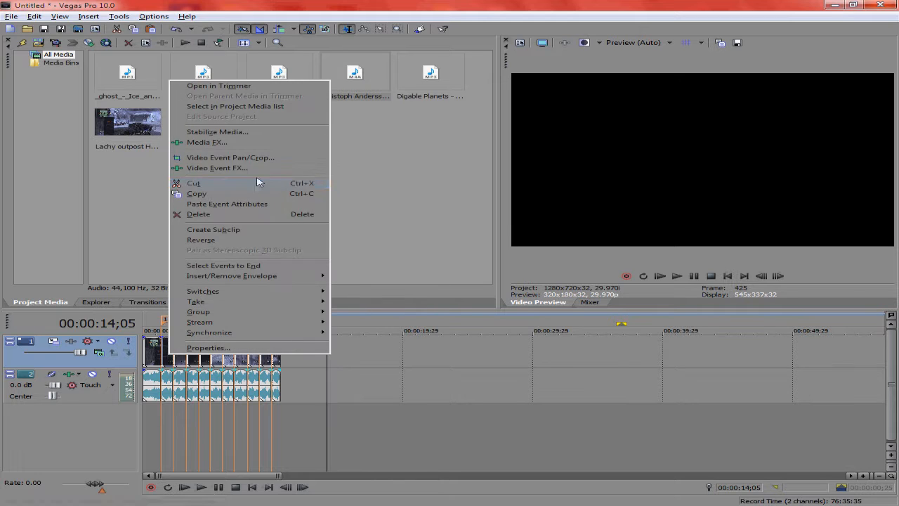
left_click(230, 157)
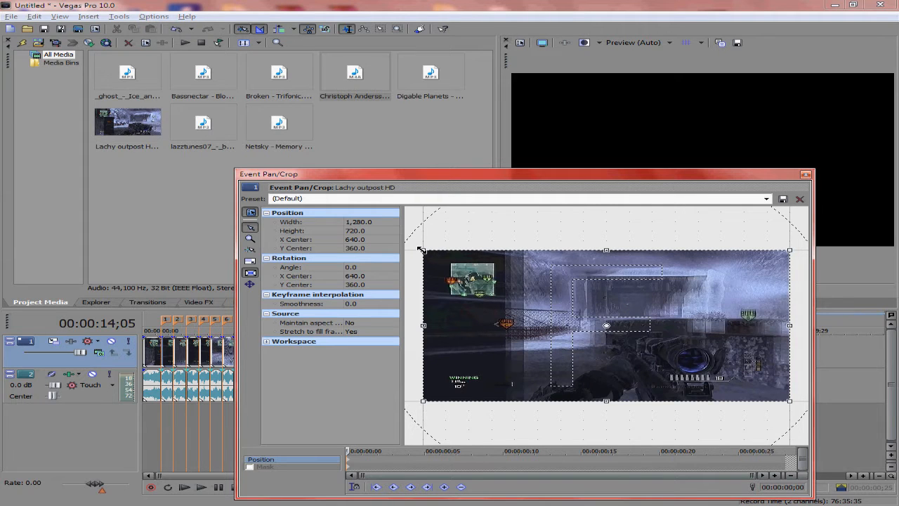
left_click_drag(421, 251, 467, 267)
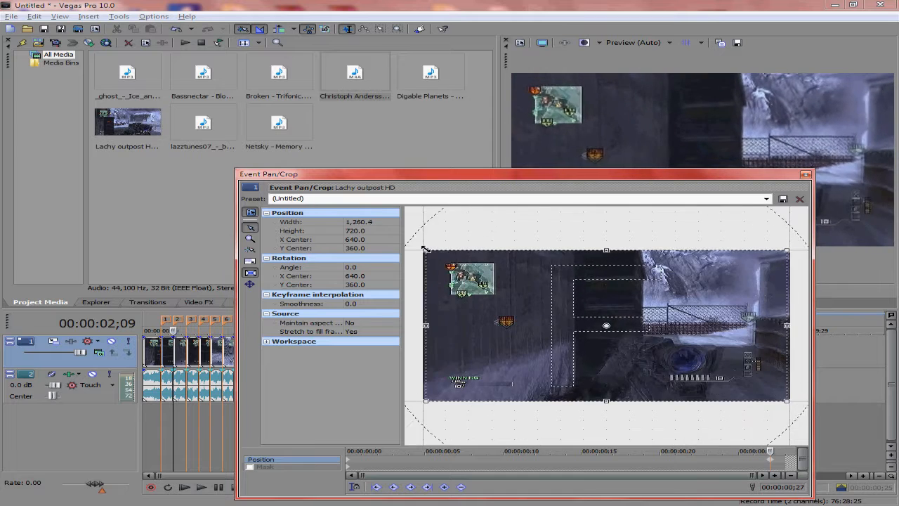
left_click(764, 198)
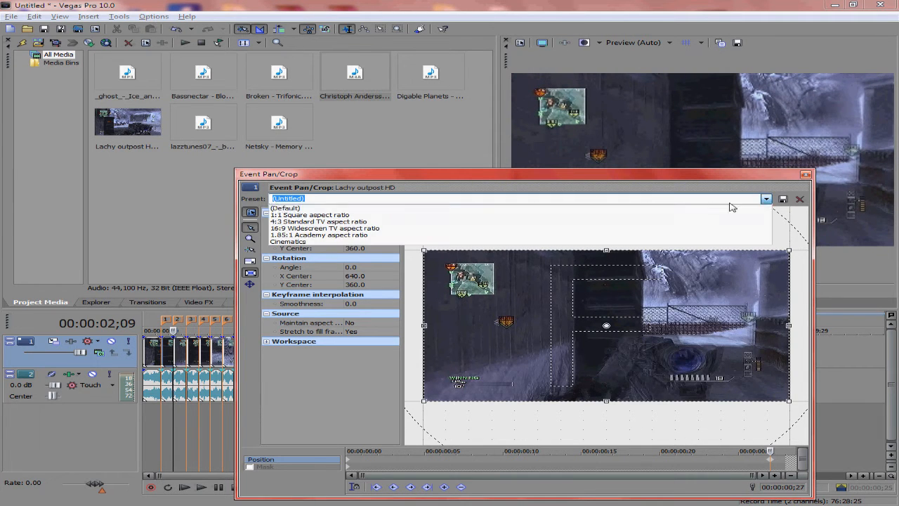
left_click(286, 206)
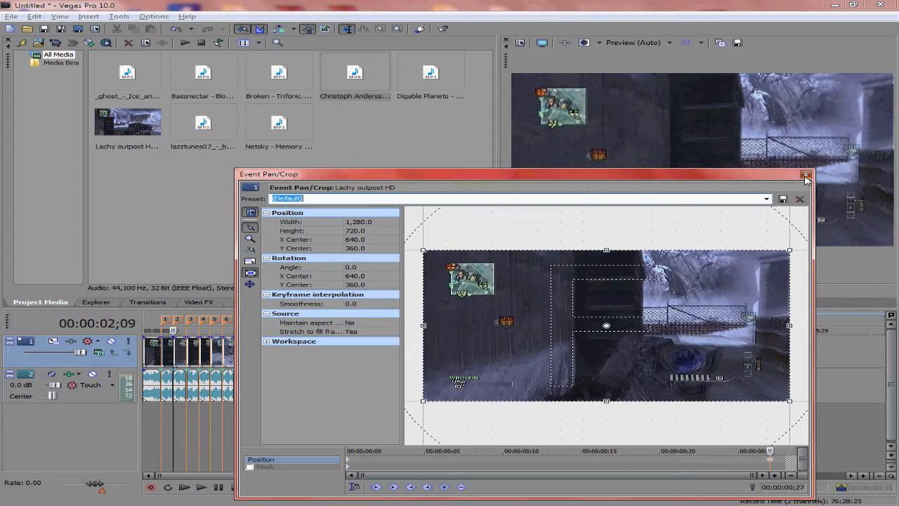
left_click(805, 174)
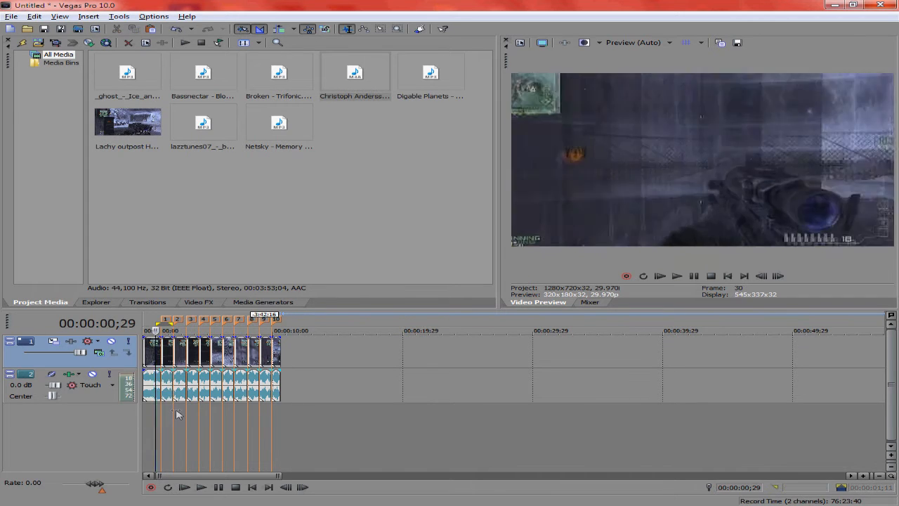
left_click(201, 487)
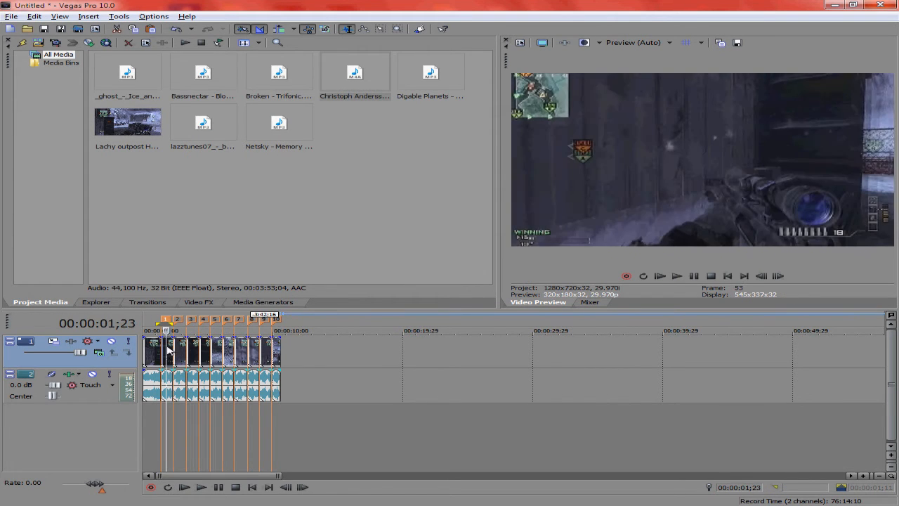
right_click(169, 351)
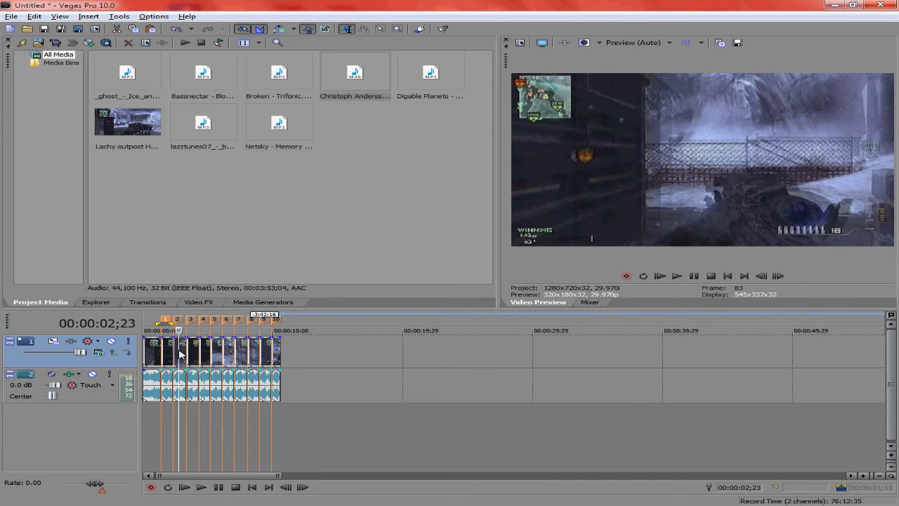
mouse_move(280, 349)
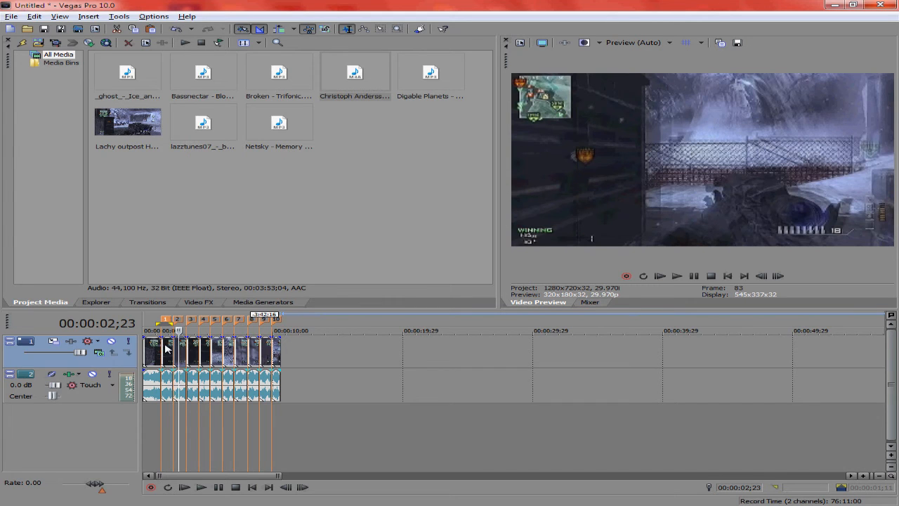
mouse_move(276, 348)
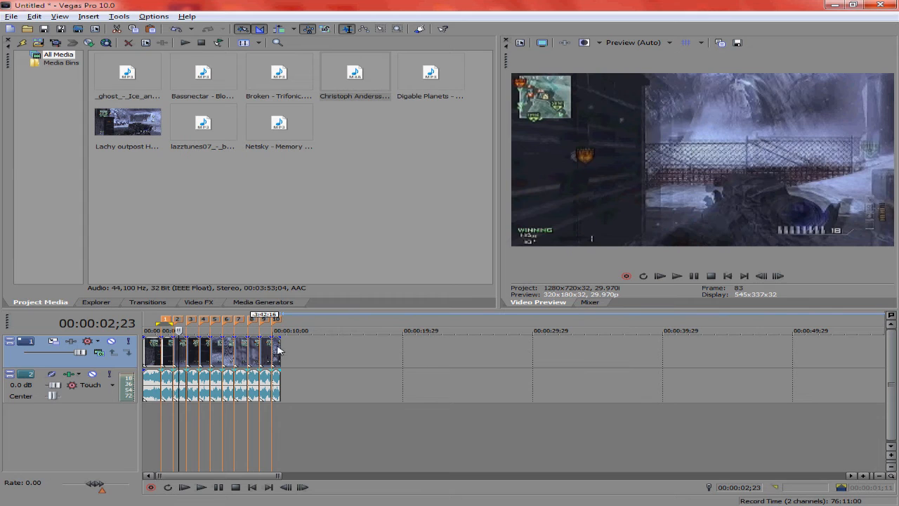
mouse_move(358, 195)
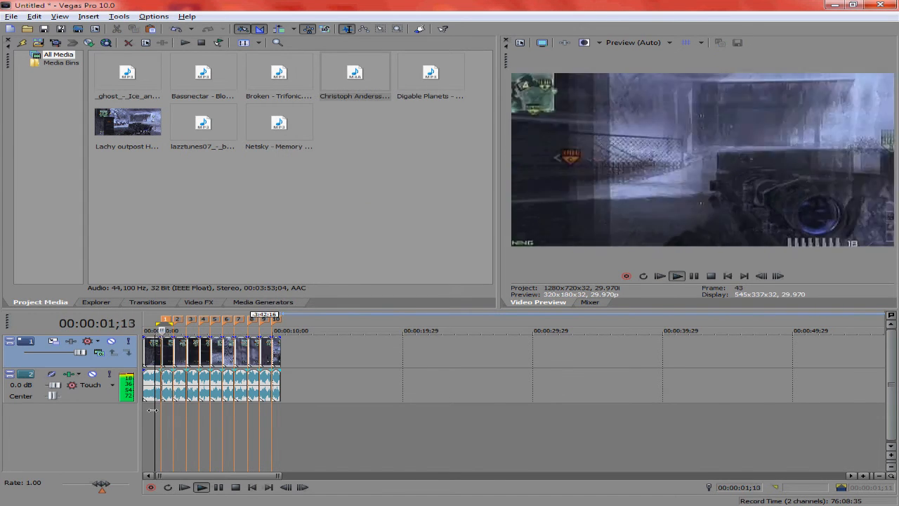
Preview playback from the third beat marker to the clip's end, then stop
left_click(201, 487)
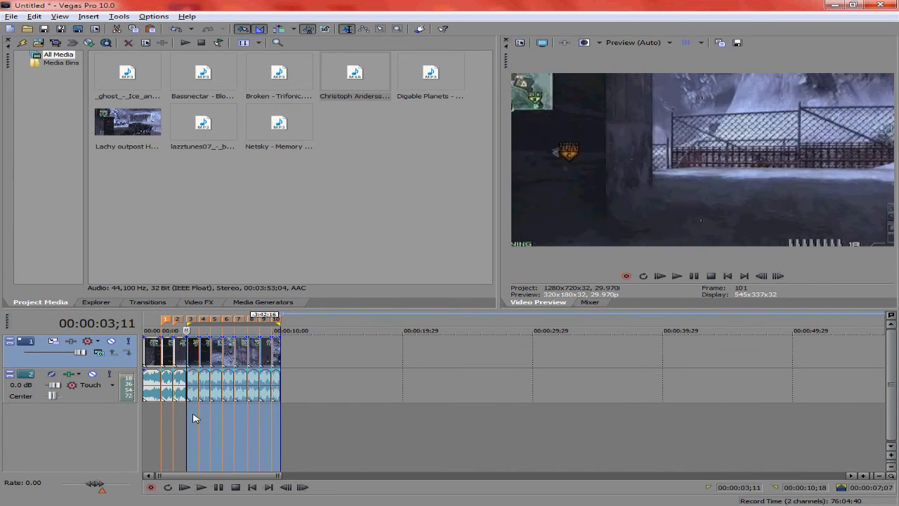
left_click(201, 486)
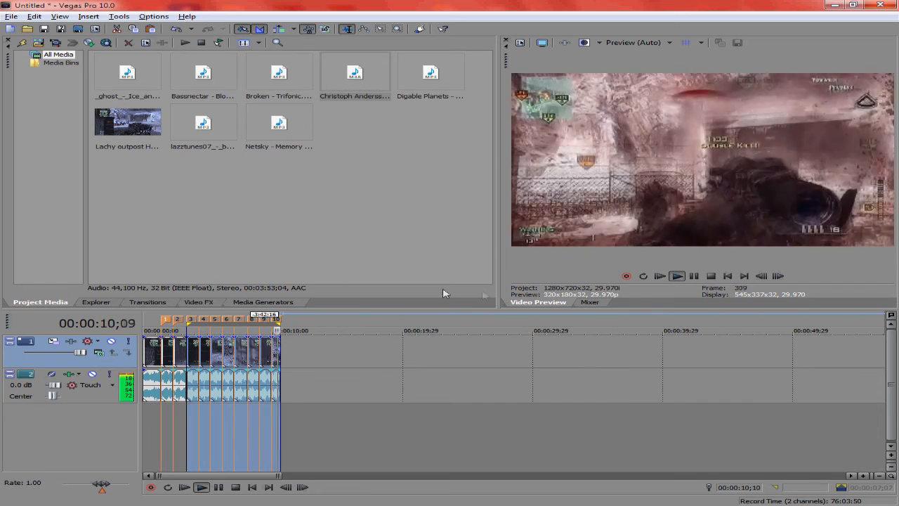
left_click(693, 275)
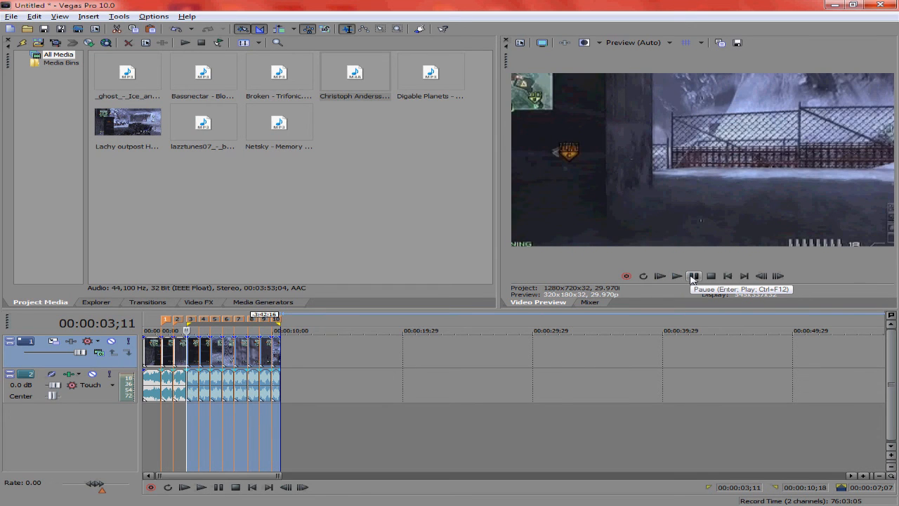